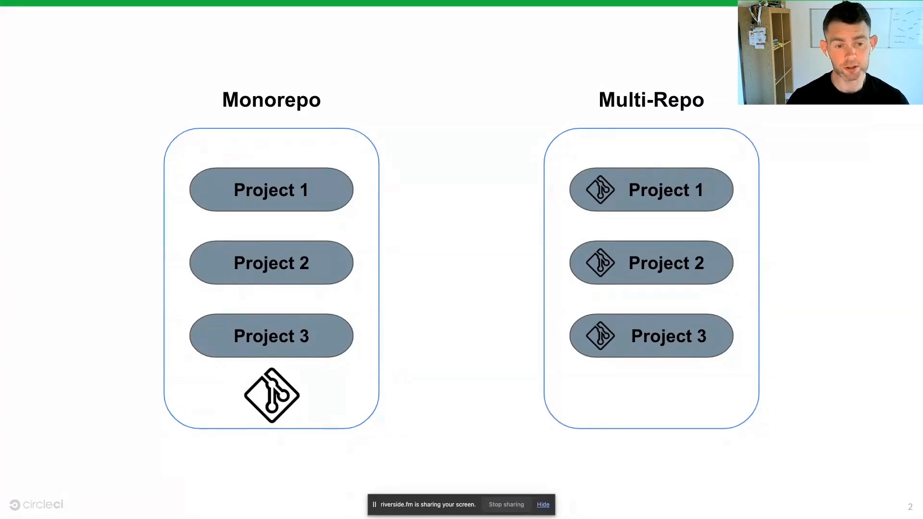
# Step: Advance one slide to the .circleci folder-structure slide for Projects A, B and C
pyautogui.press('Right')
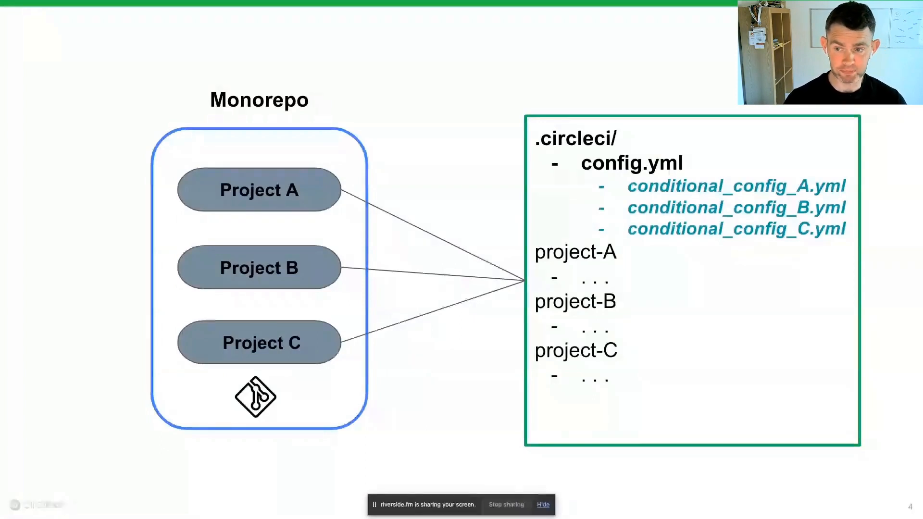
# Step: Advance to the final "Try it out!" slide, then switch to the CircleCI browser tab
pyautogui.press('Right')
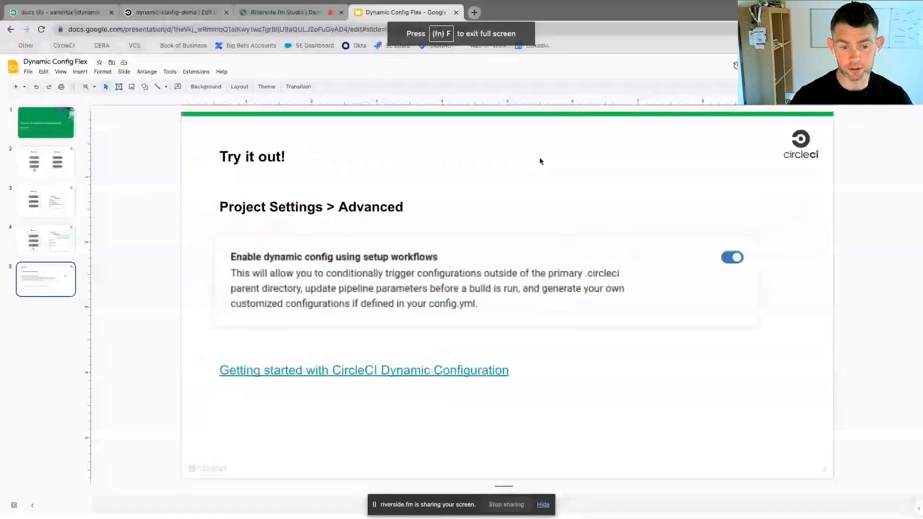
pyautogui.click(59, 12)
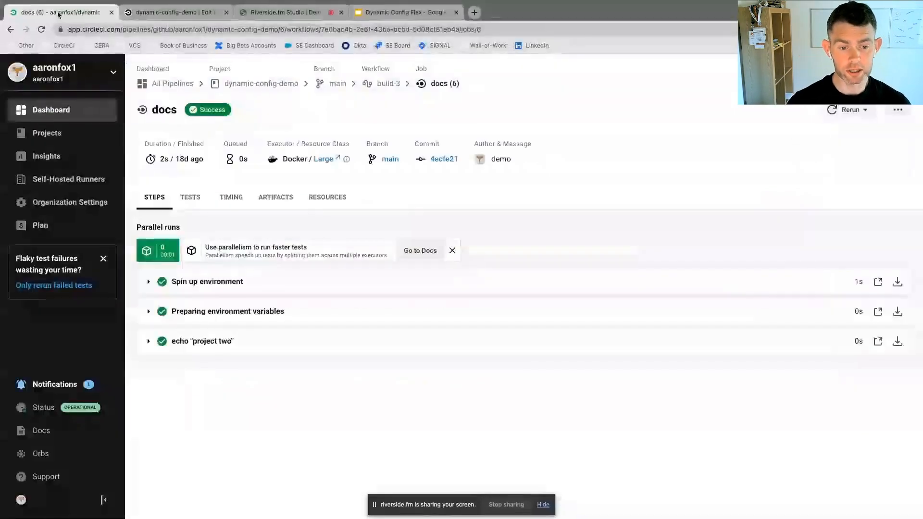
pyautogui.moveTo(261, 83)
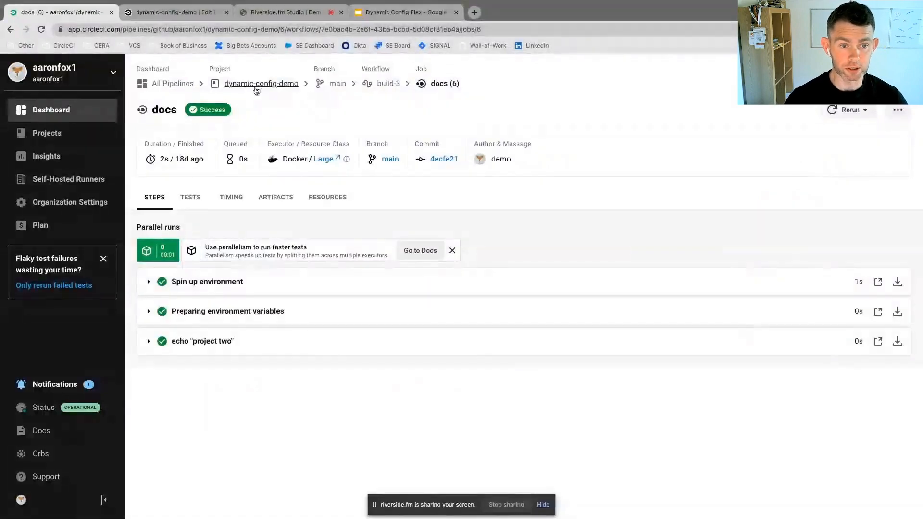
# Step: Show the dynamic-config-demo Pipelines list and highlight the setup-workflows warning text
pyautogui.click(260, 83)
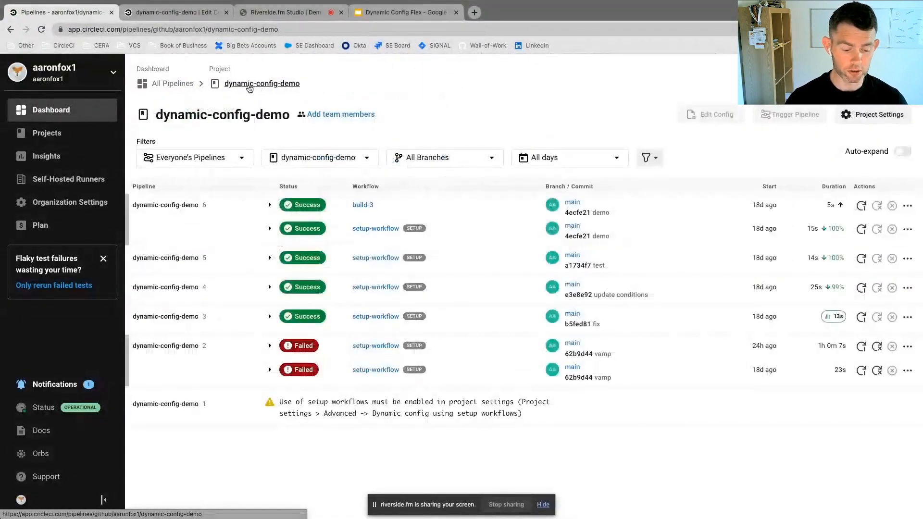
pyautogui.moveTo(279, 402); pyautogui.dragTo(521, 414)
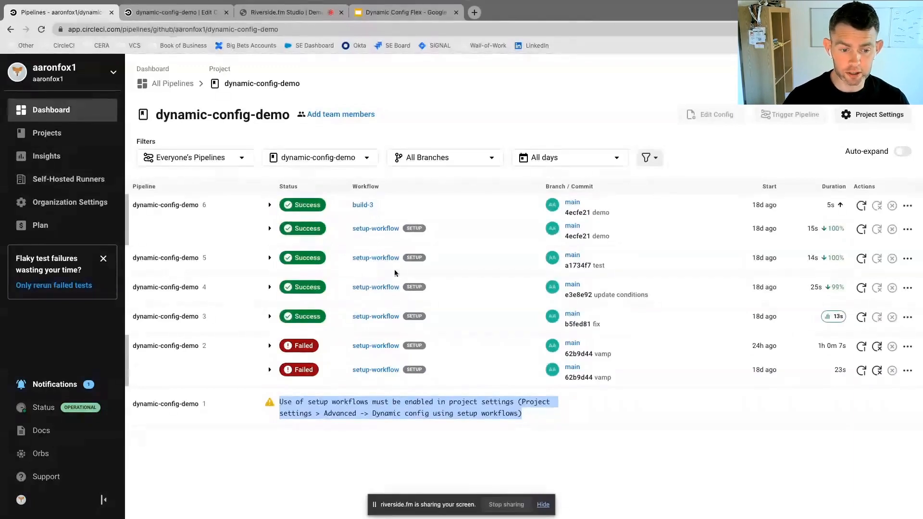
pyautogui.click(175, 12)
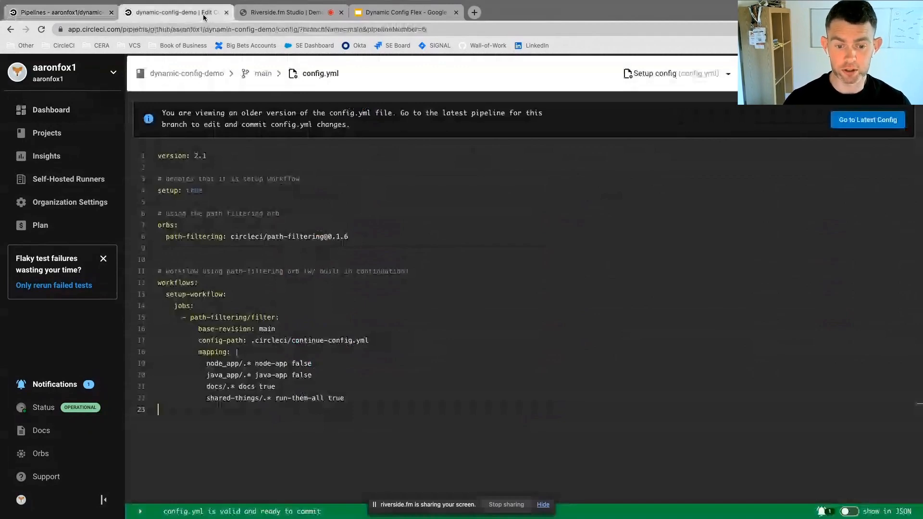
pyautogui.doubleClick(193, 190)
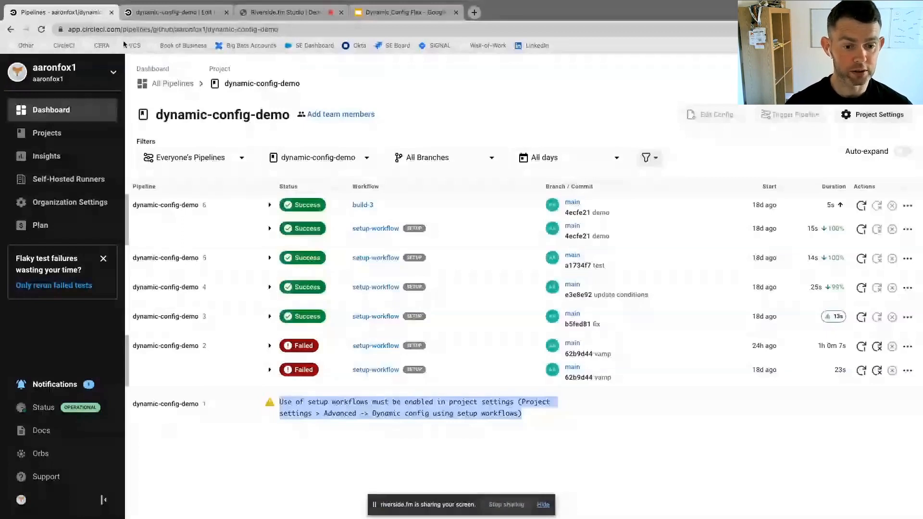
pyautogui.click(269, 229)
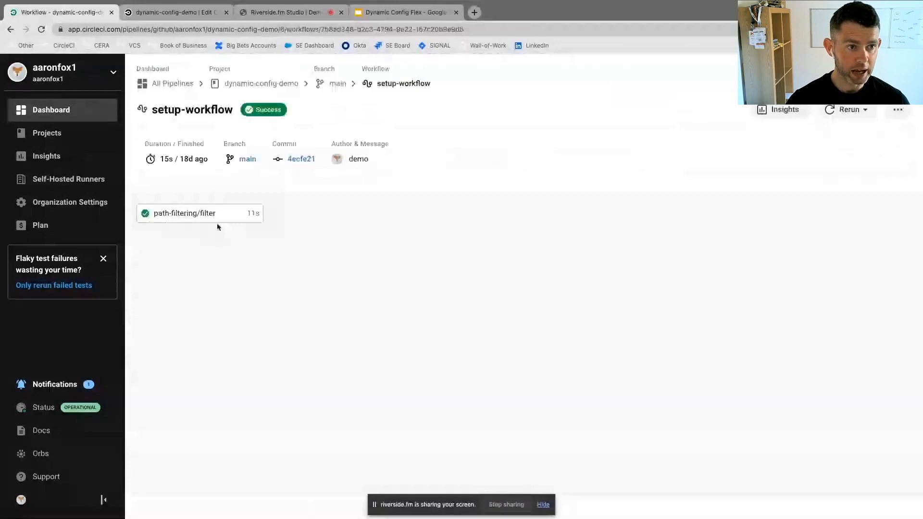
pyautogui.click(185, 214)
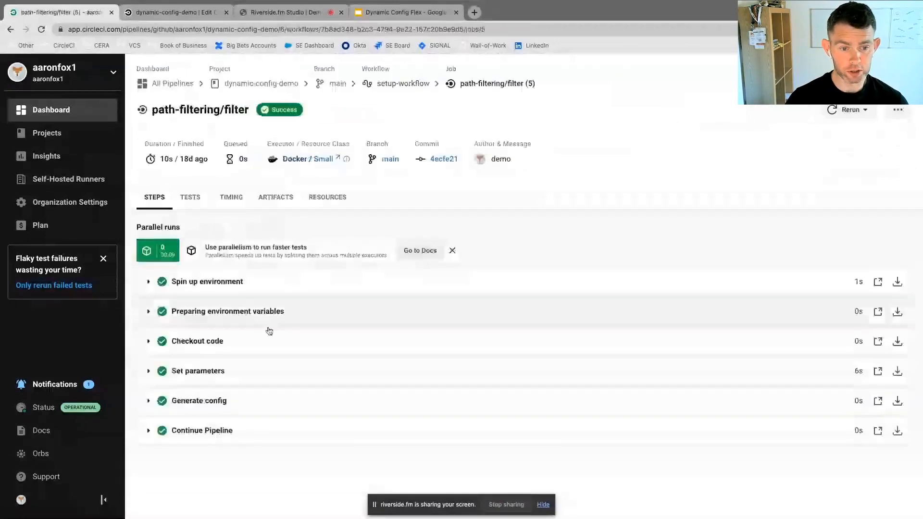
pyautogui.click(402, 83)
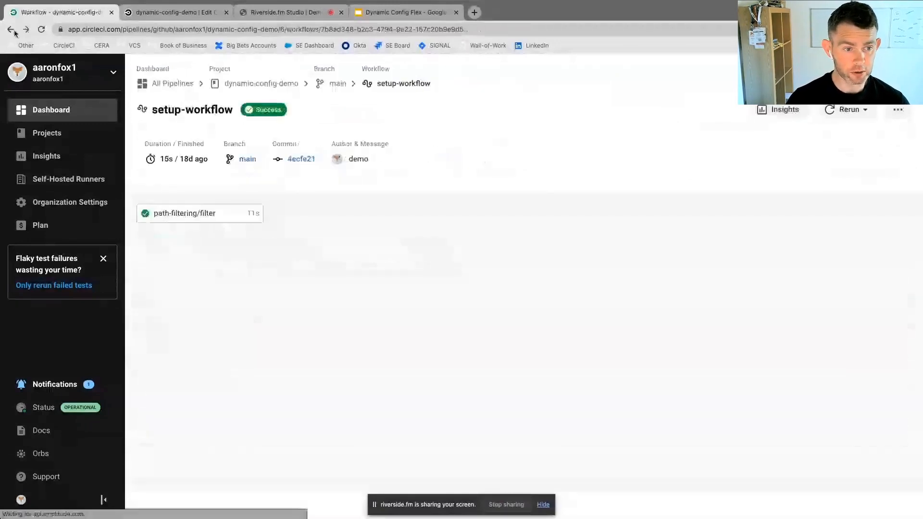
pyautogui.click(10, 30)
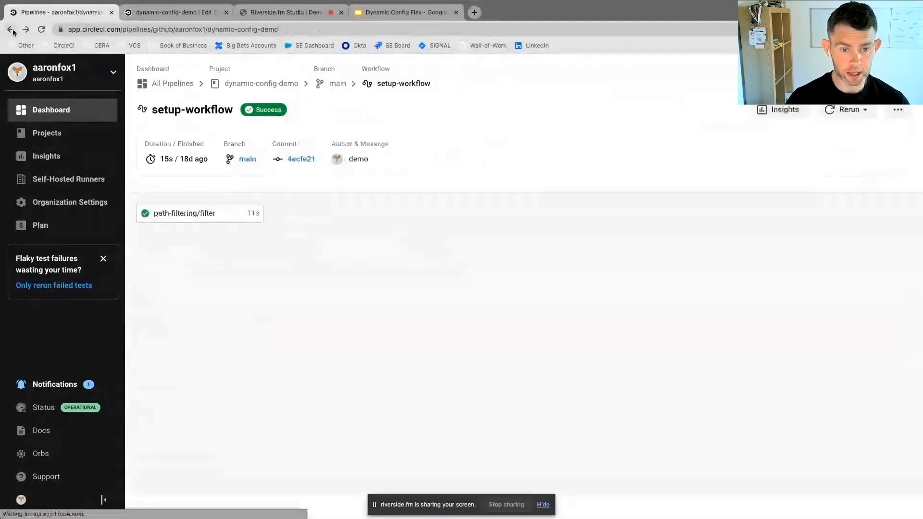
pyautogui.click(260, 83)
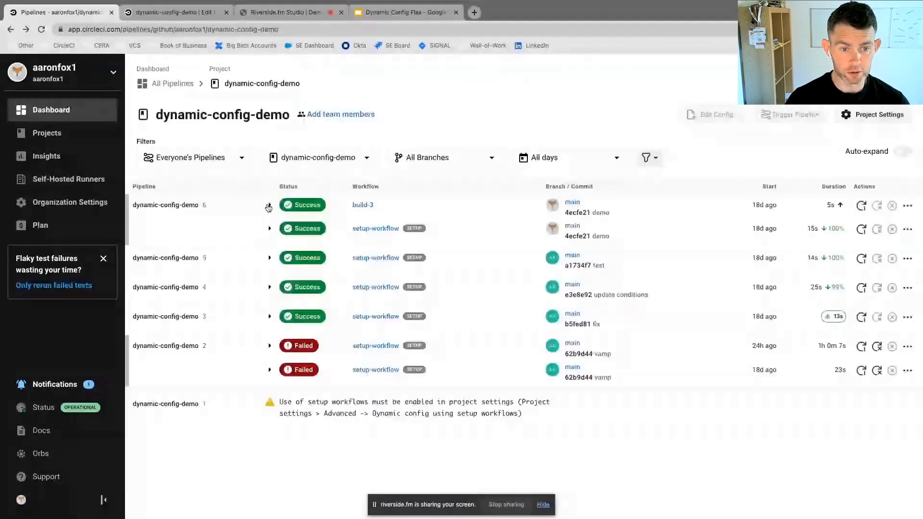